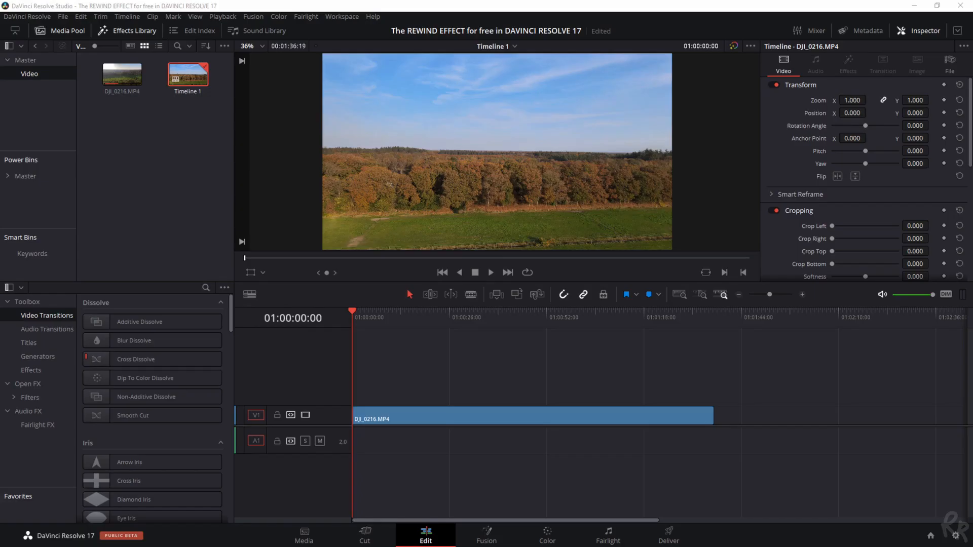
mouse_move(314, 232)
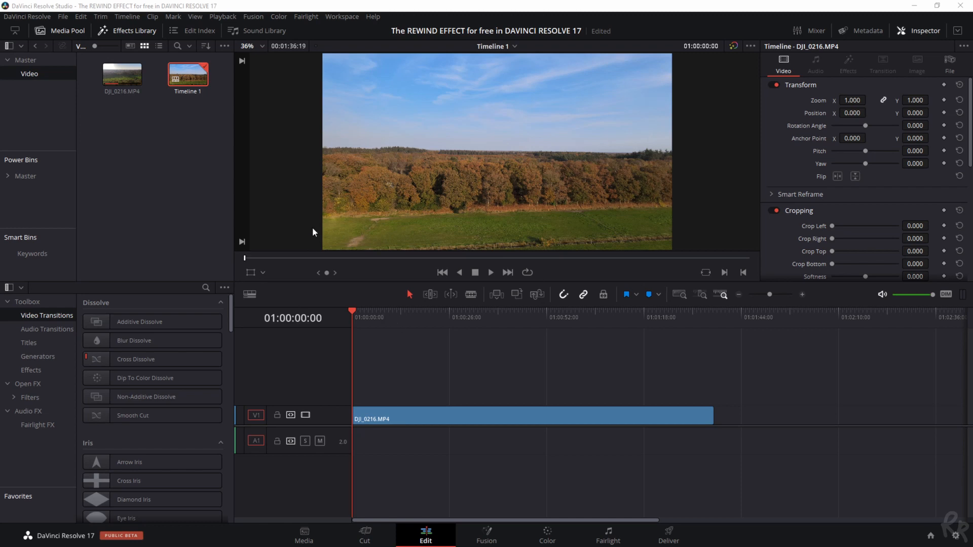
mouse_move(408, 368)
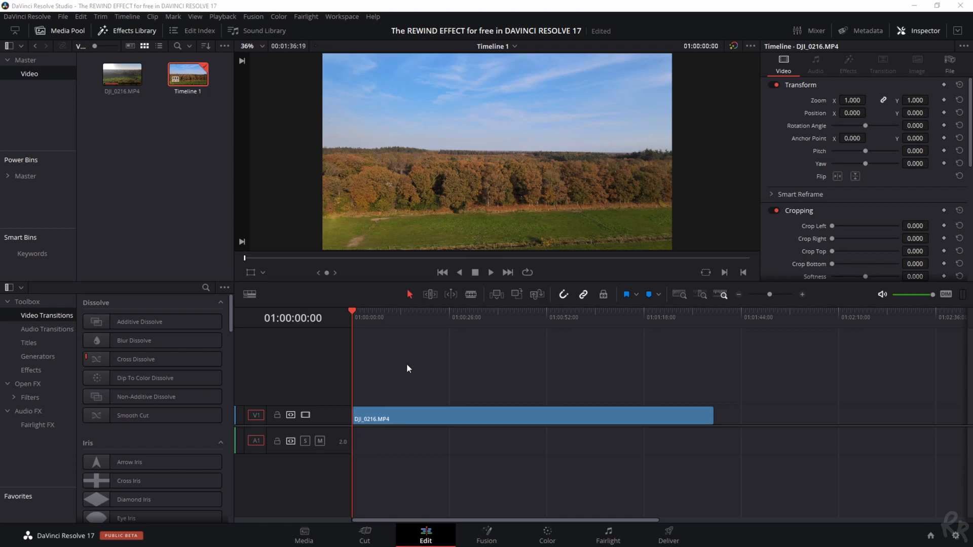
mouse_move(226, 253)
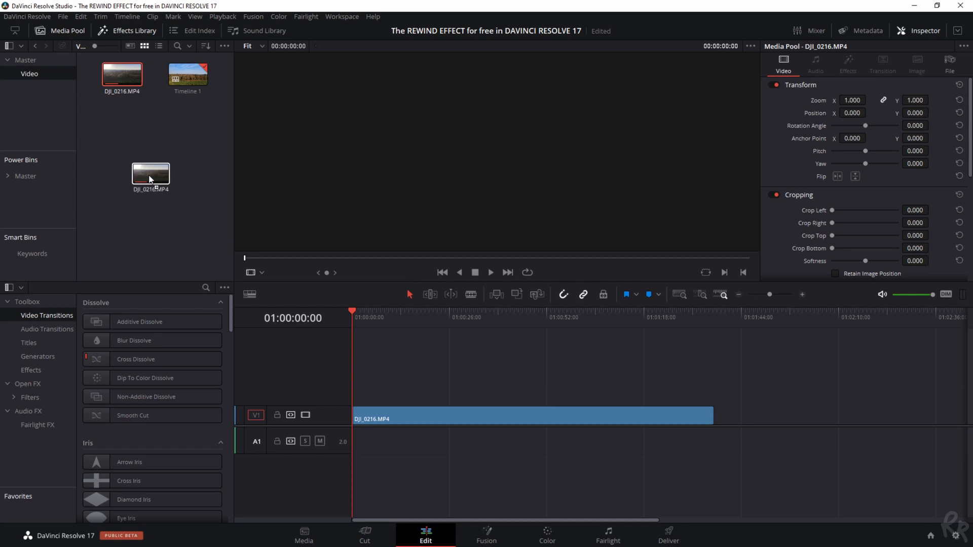
Step: Dismiss the drone clip's Media Pool menu and start timeline playback
right_click(121, 73)
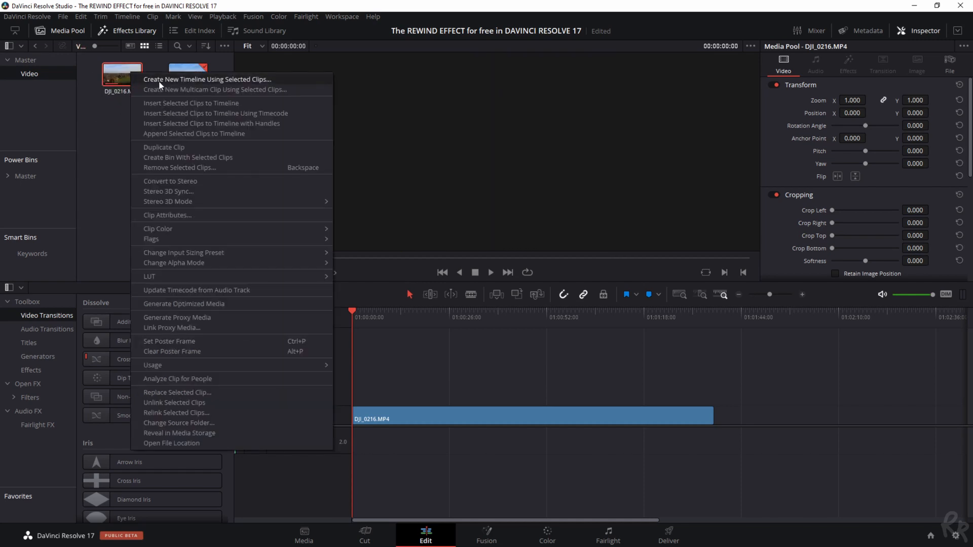
mouse_move(236, 81)
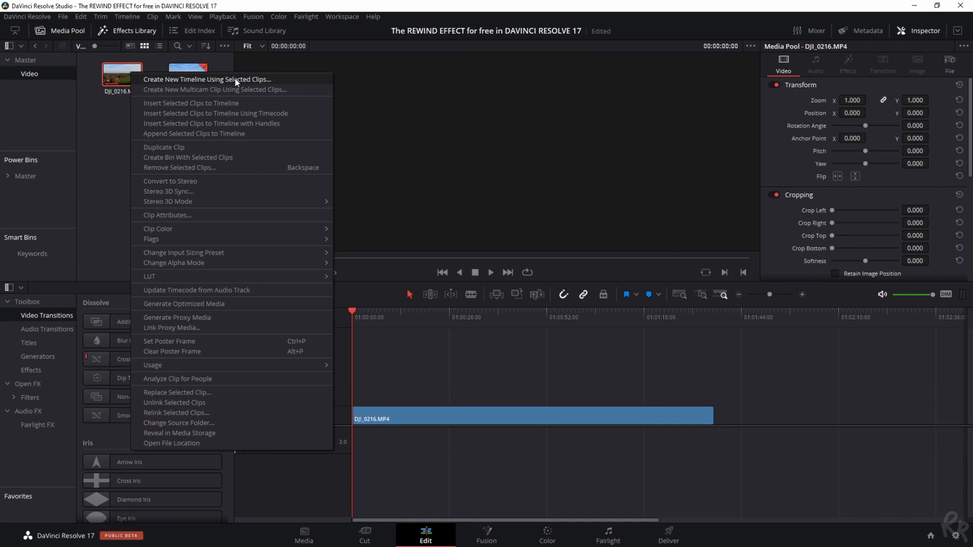
left_click(196, 79)
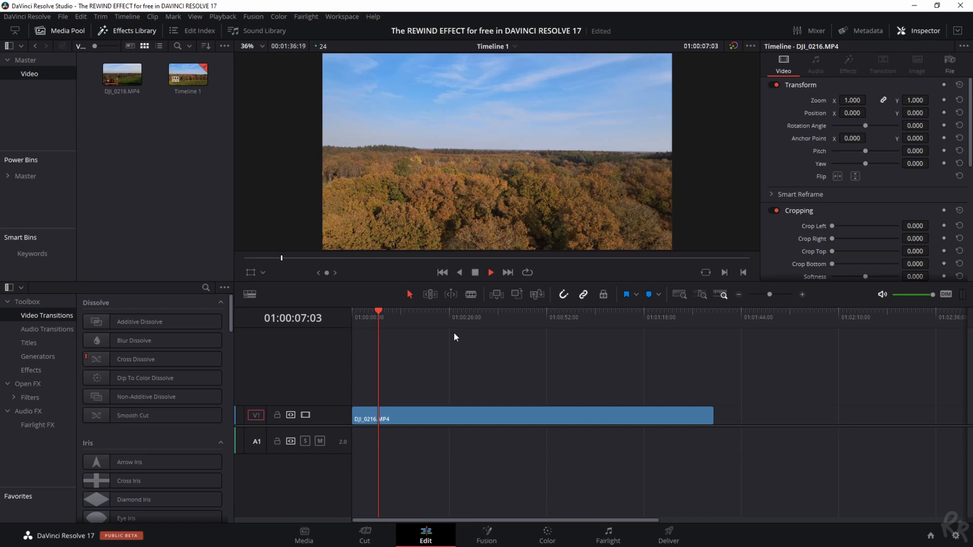
Step: Stop playback near seven seconds into the drone footage
left_click(490, 272)
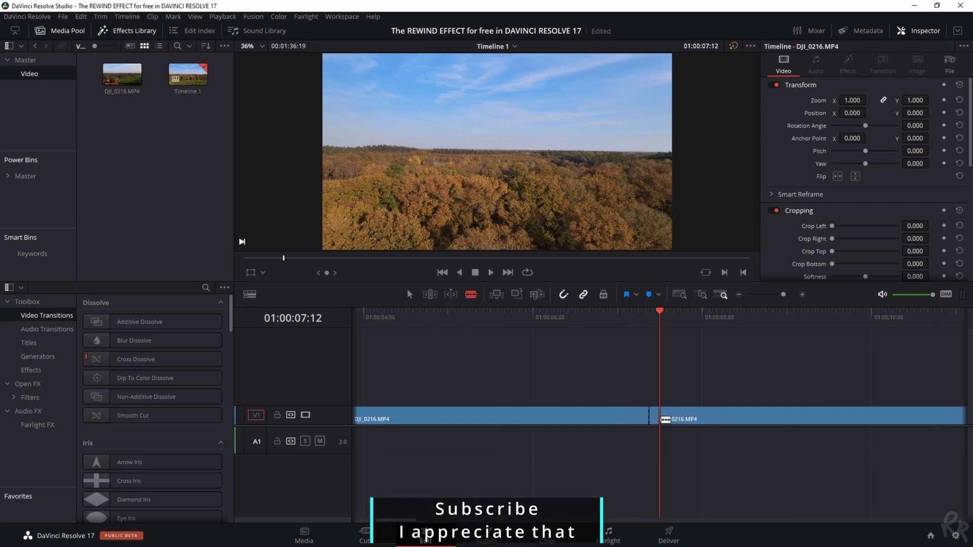
Step: Slide the footage after the short slice rightward to open a gap
left_click(689, 419)
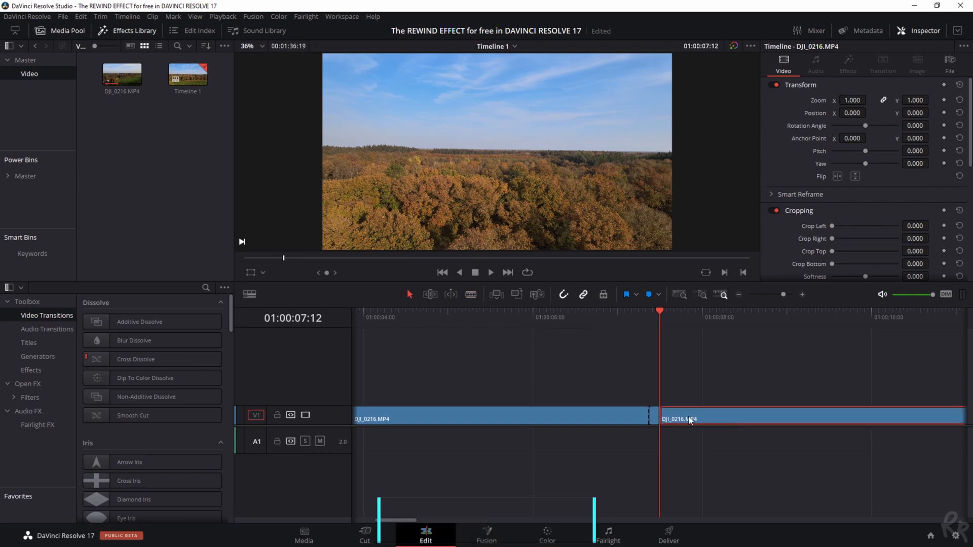
left_click_drag(679, 419, 803, 414)
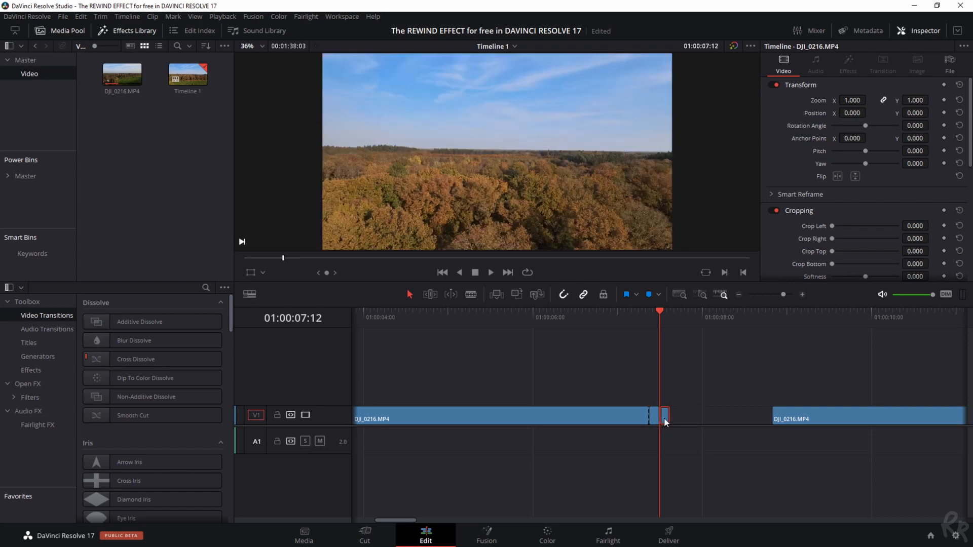
Step: Alt-drag the short slice to duplicate it into the gap
left_click_drag(664, 419, 686, 422)
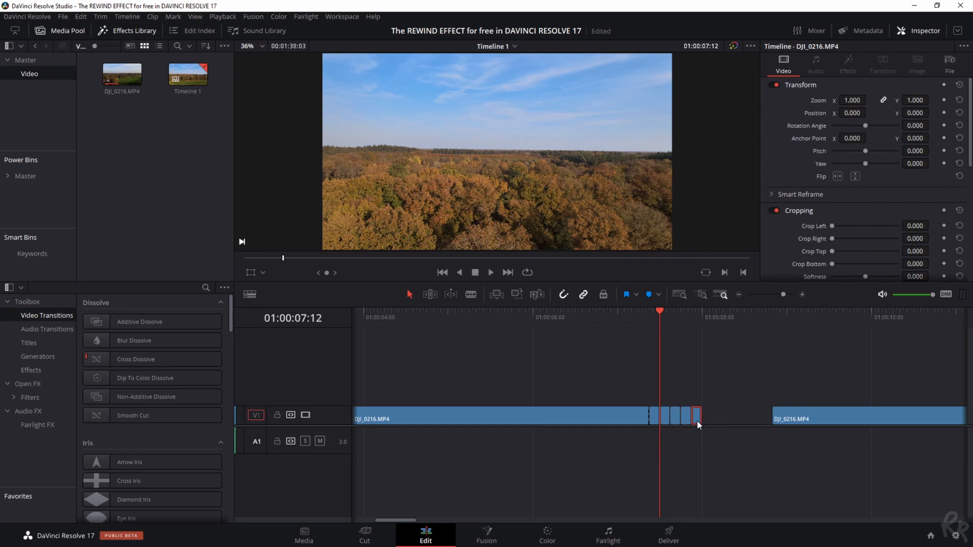
mouse_move(687, 453)
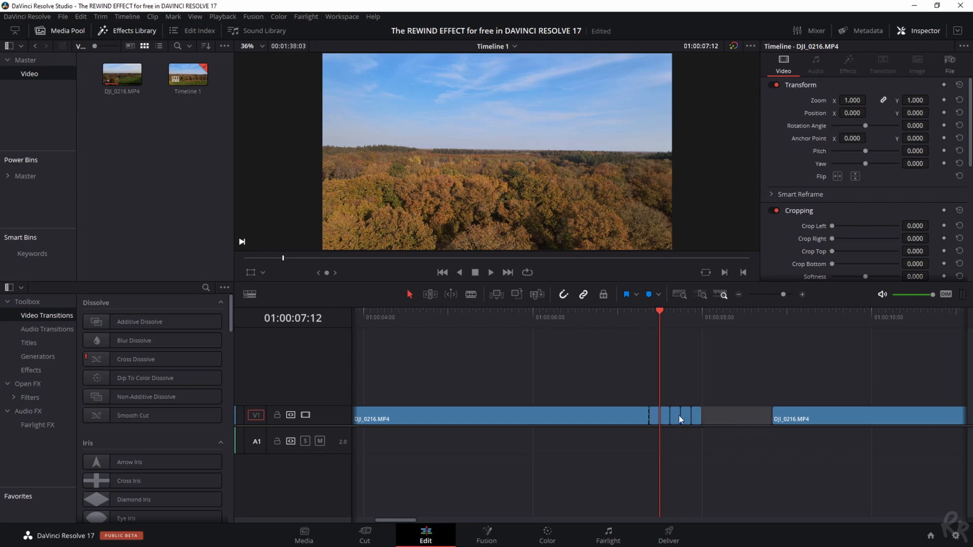
mouse_move(753, 423)
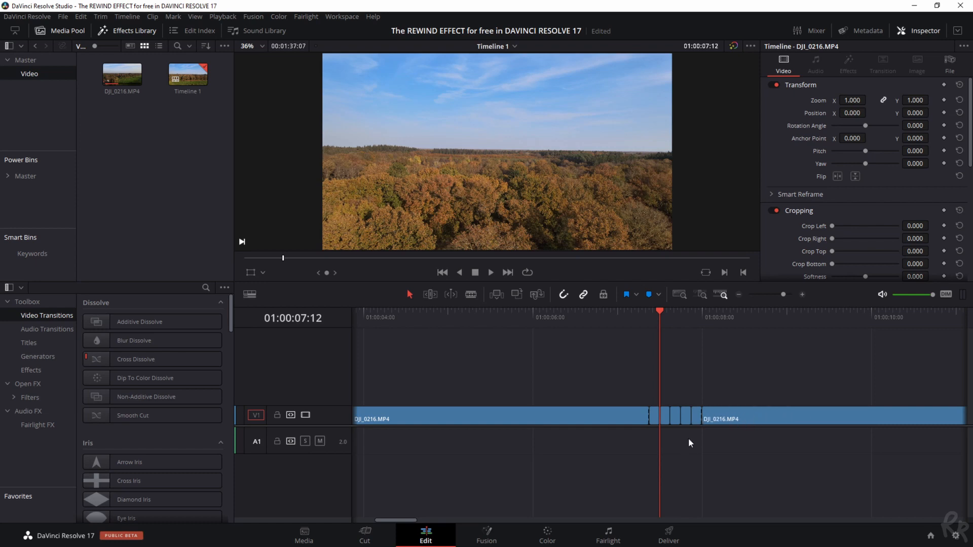
mouse_move(623, 474)
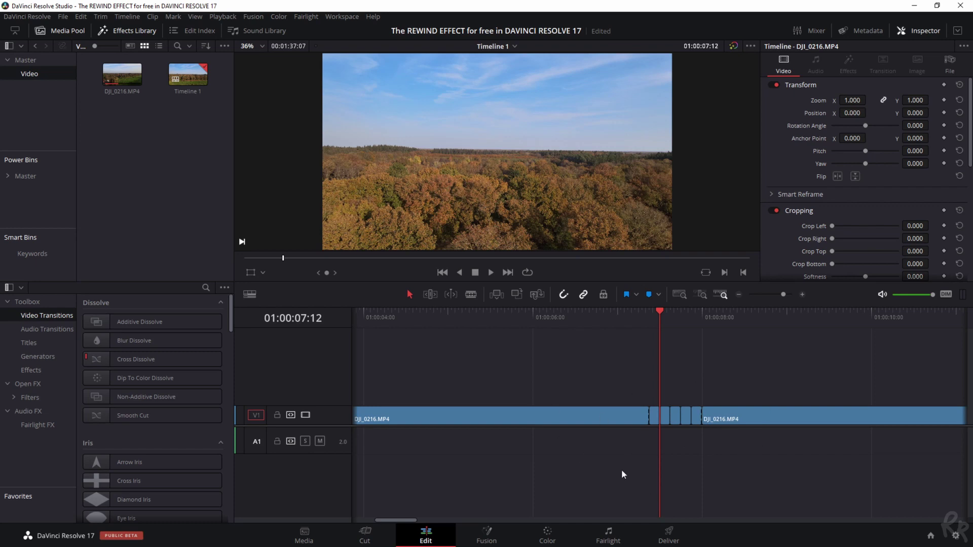
mouse_move(799, 264)
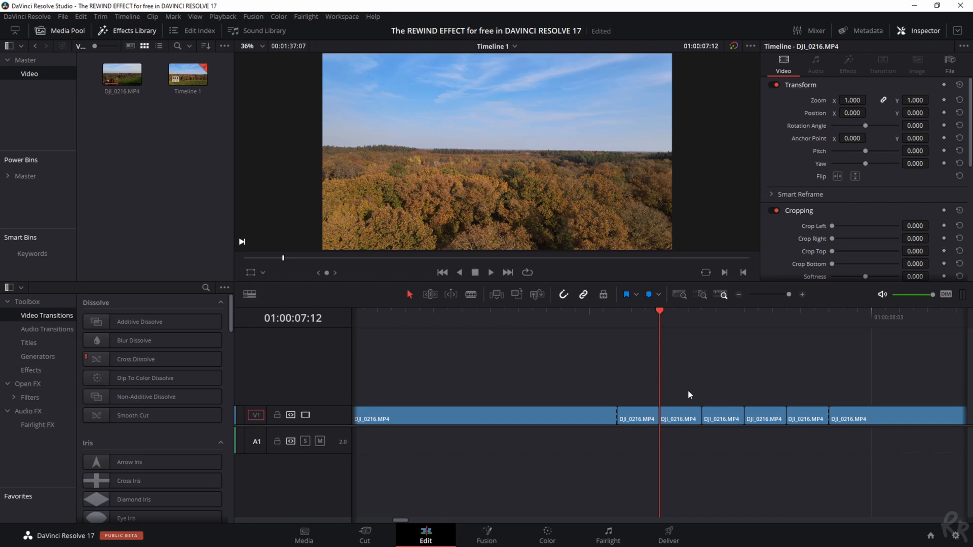
left_click(681, 419)
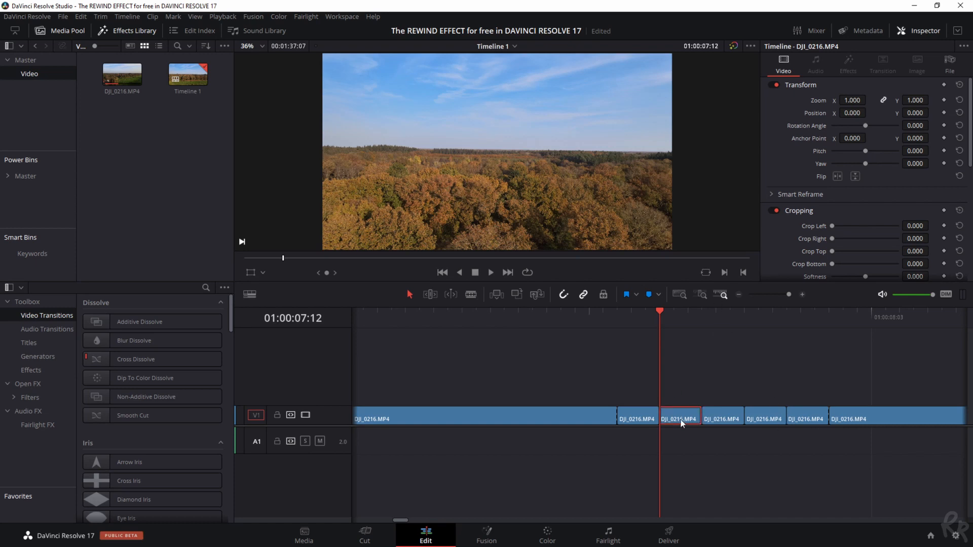
mouse_move(773, 419)
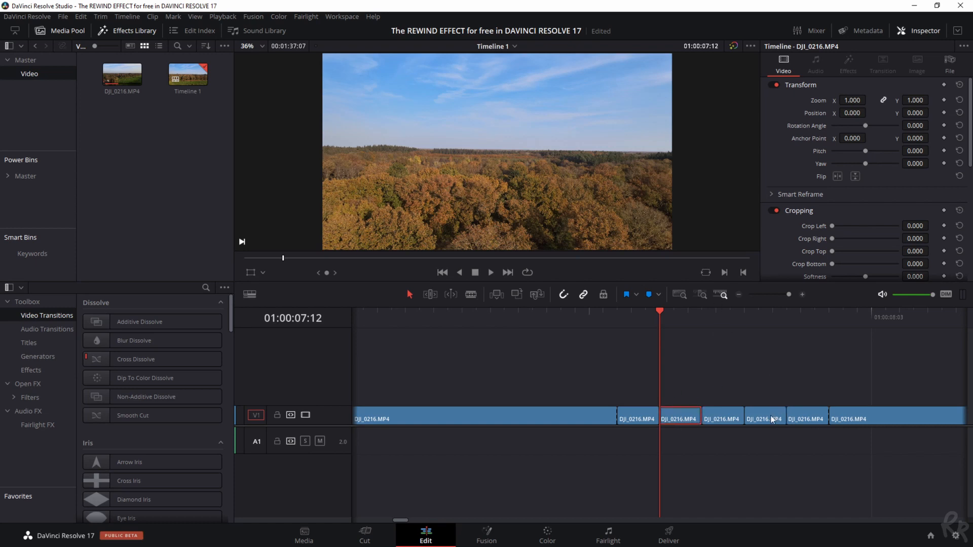
mouse_move(686, 422)
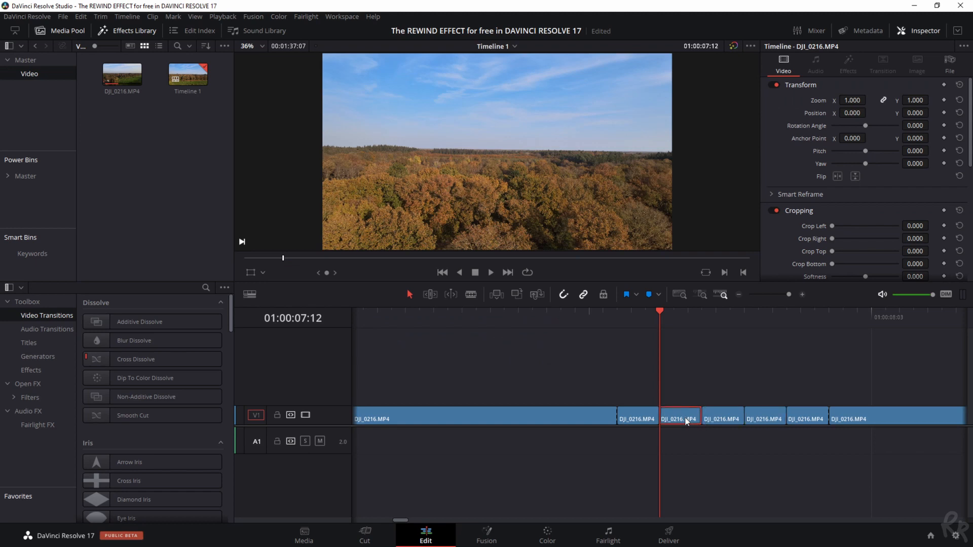
Step: Apply Reverse speed to the second short slice via Change Clip Speed
right_click(681, 419)
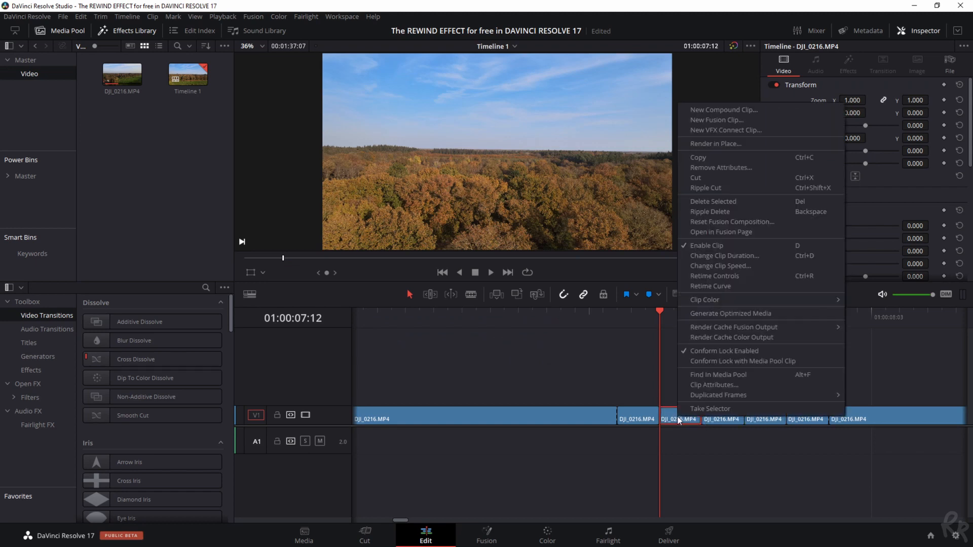
mouse_move(693, 300)
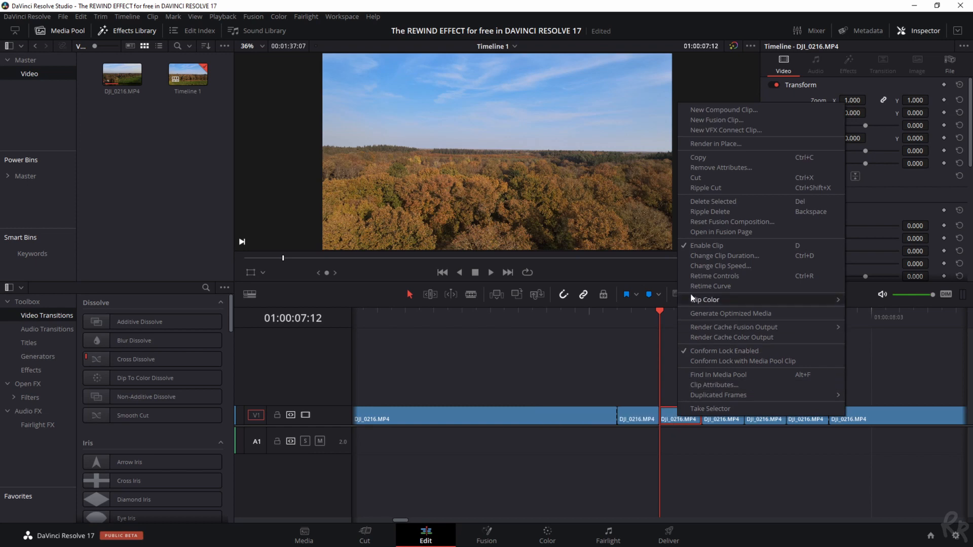
left_click(720, 265)
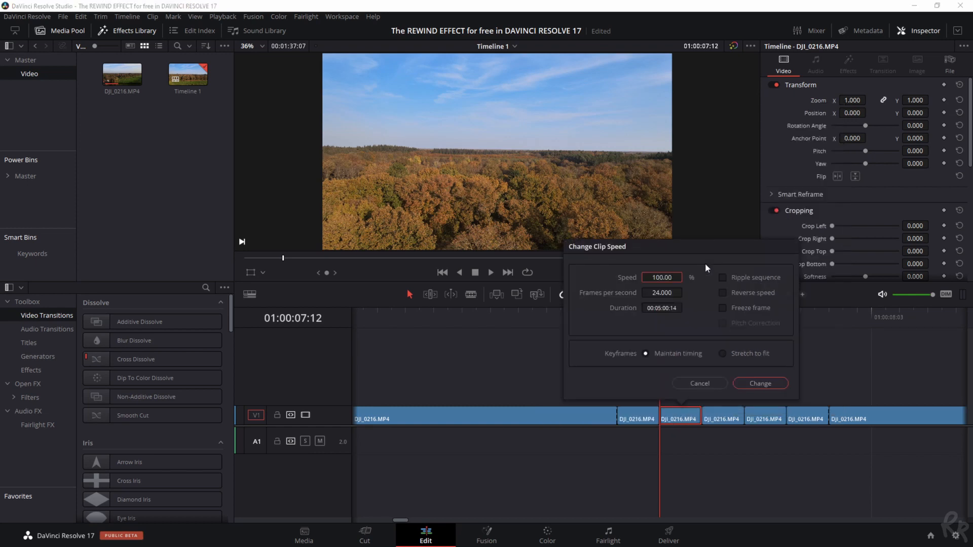
mouse_move(772, 277)
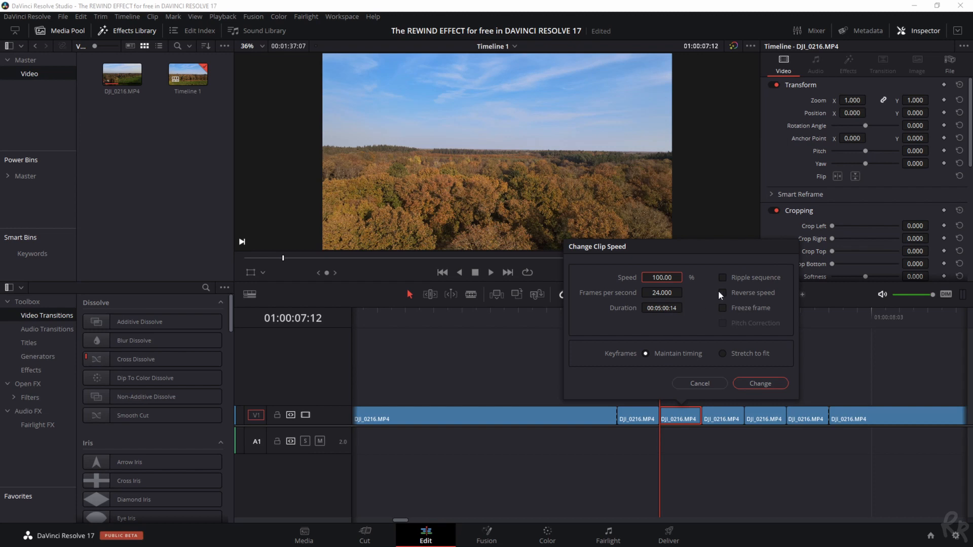
left_click(722, 293)
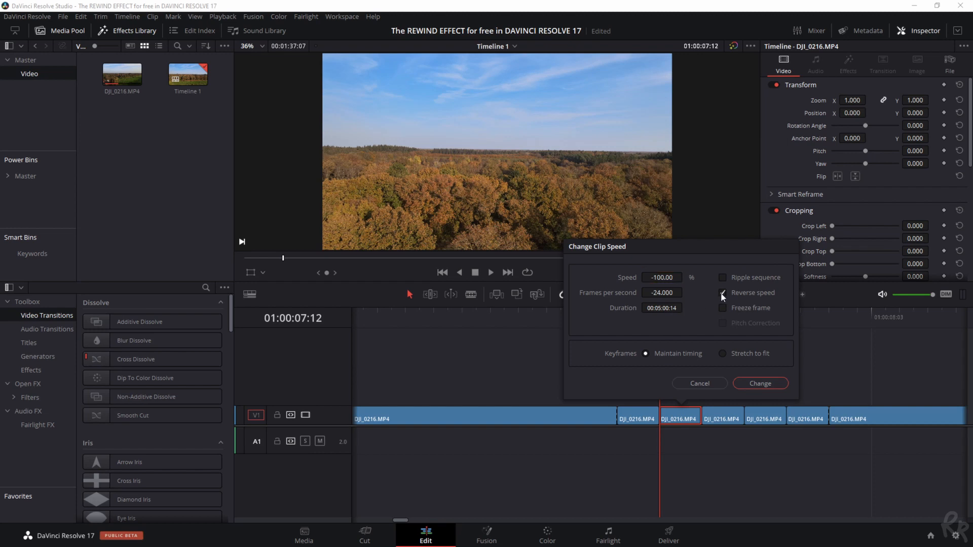
left_click(722, 293)
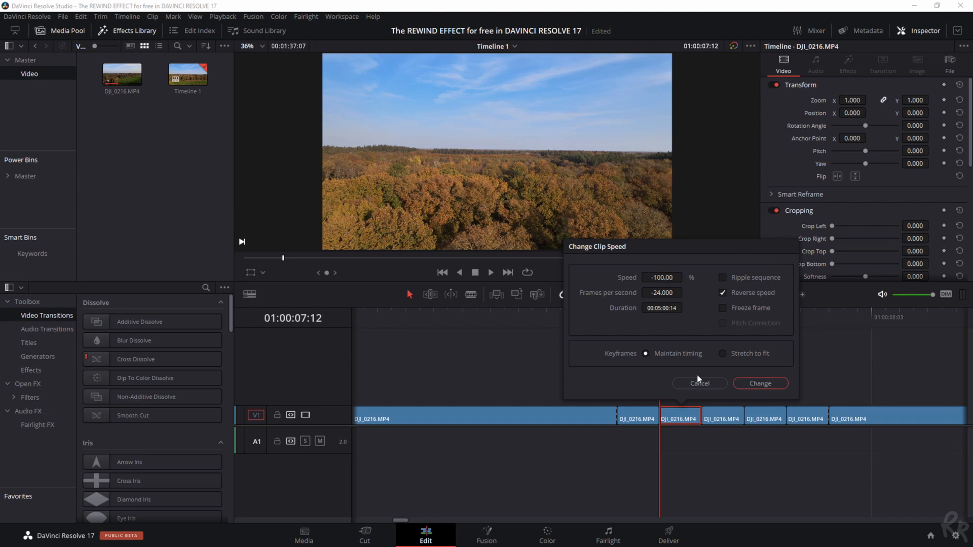
mouse_move(760, 383)
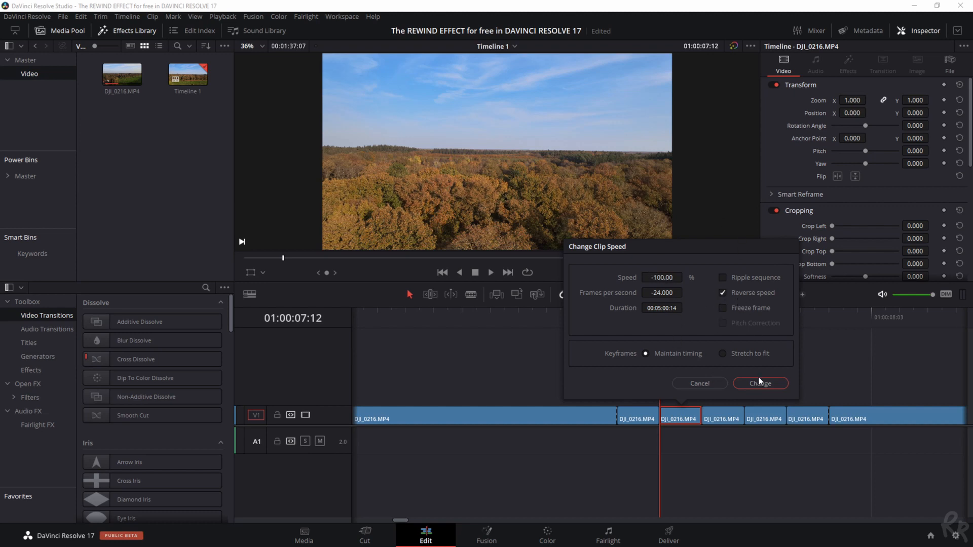
left_click(760, 383)
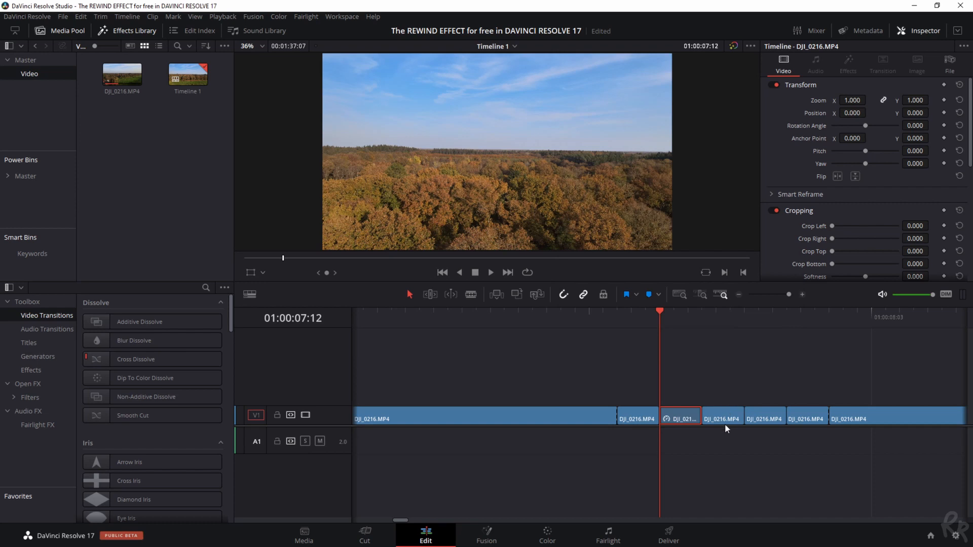
Step: Apply Reverse speed to the fourth short slice via Change Clip Speed
right_click(765, 418)
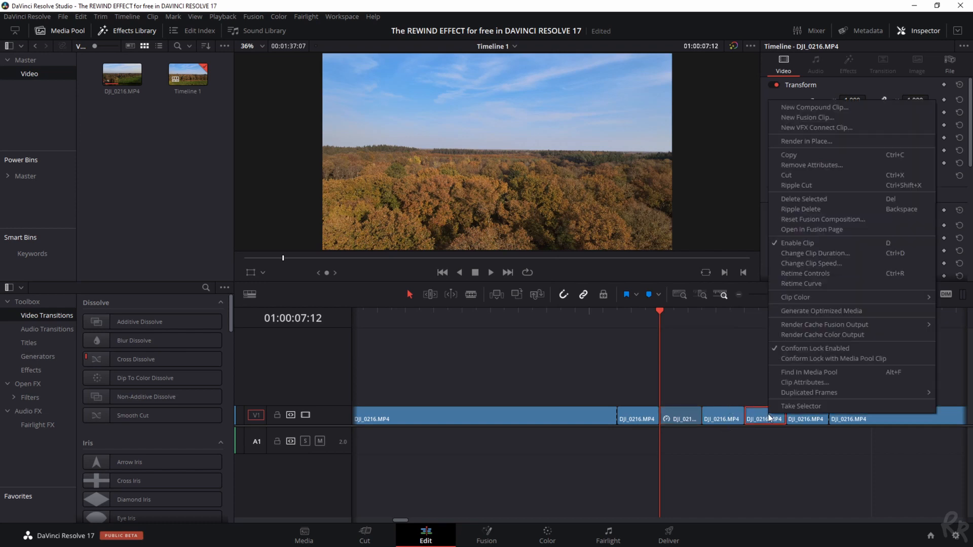
left_click(810, 263)
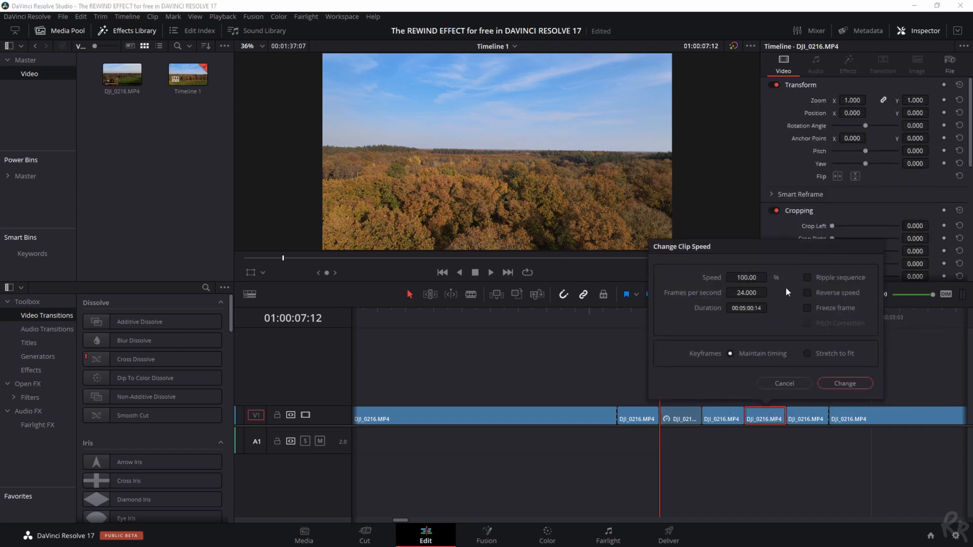
left_click(806, 292)
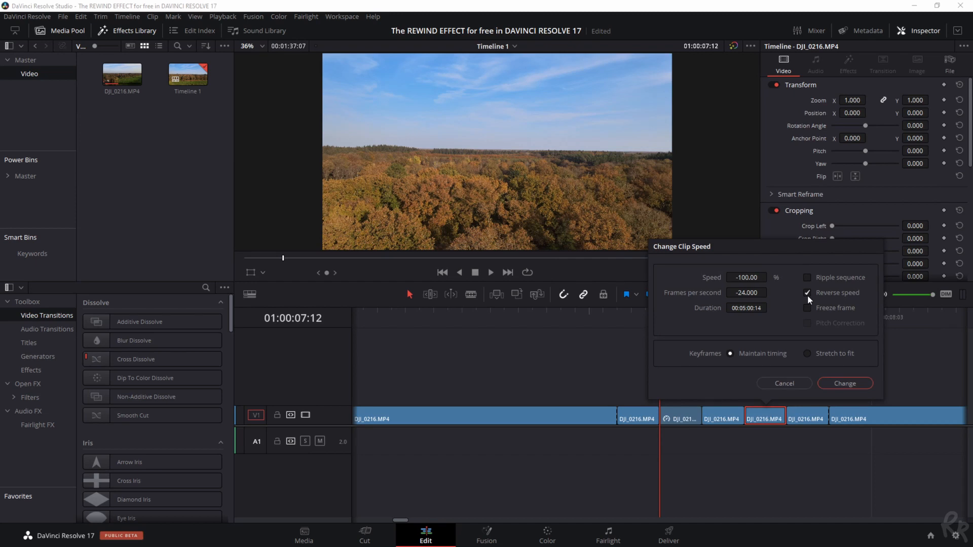
left_click(845, 383)
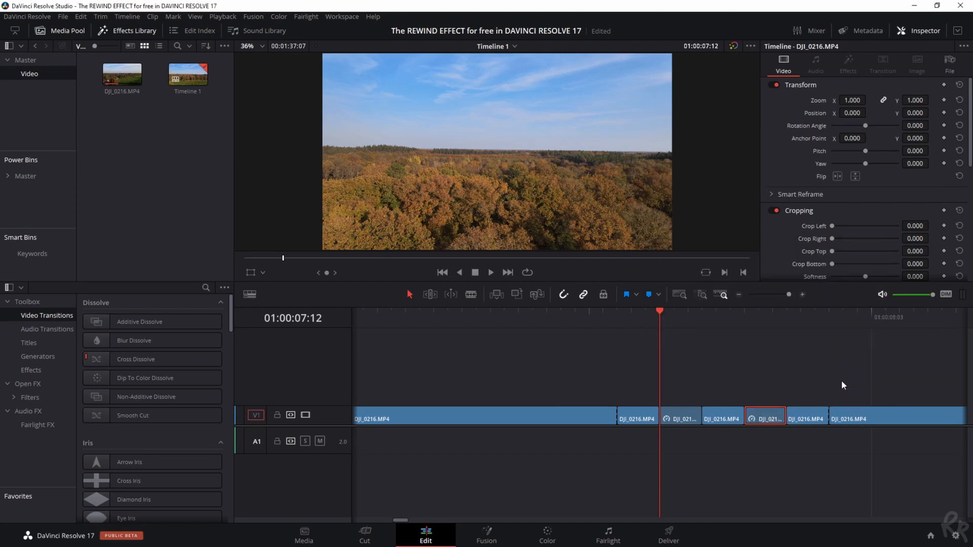